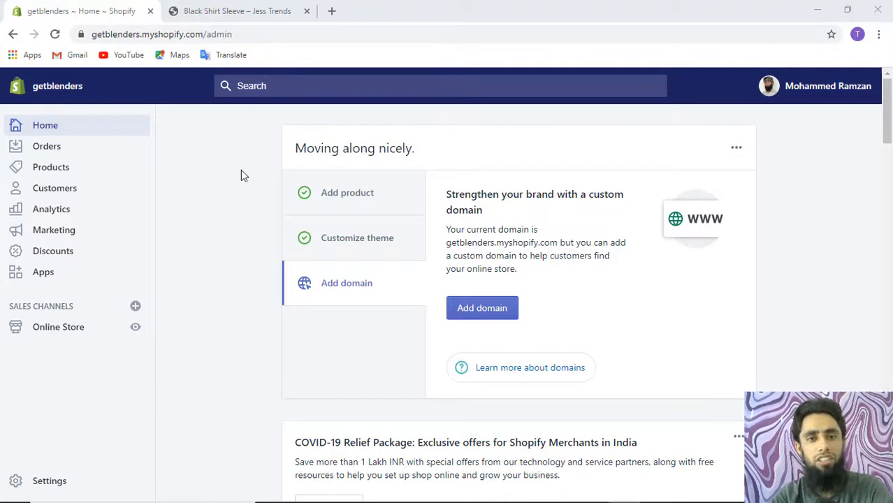
{"action": "mouse_move", "coordinate": [196, 326]}
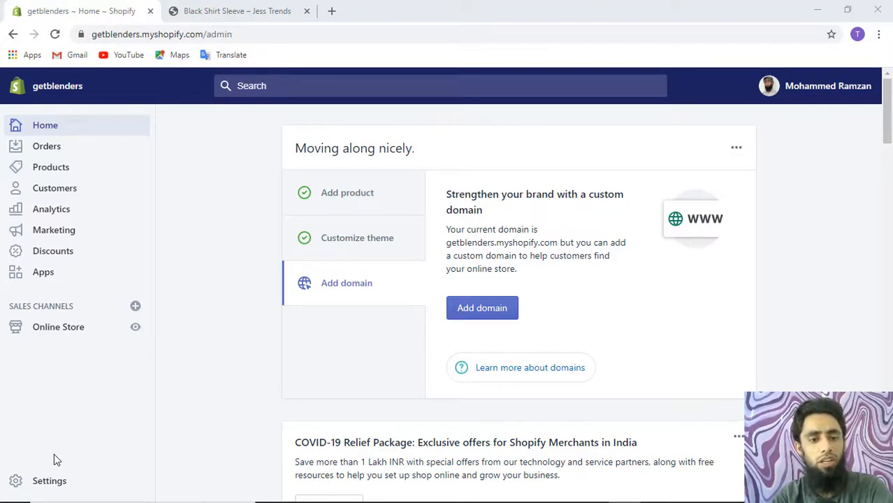
Step: Open the Shopify store Settings overview from the bottom of the left sidebar
{"action": "left_click", "coordinate": [49, 480]}
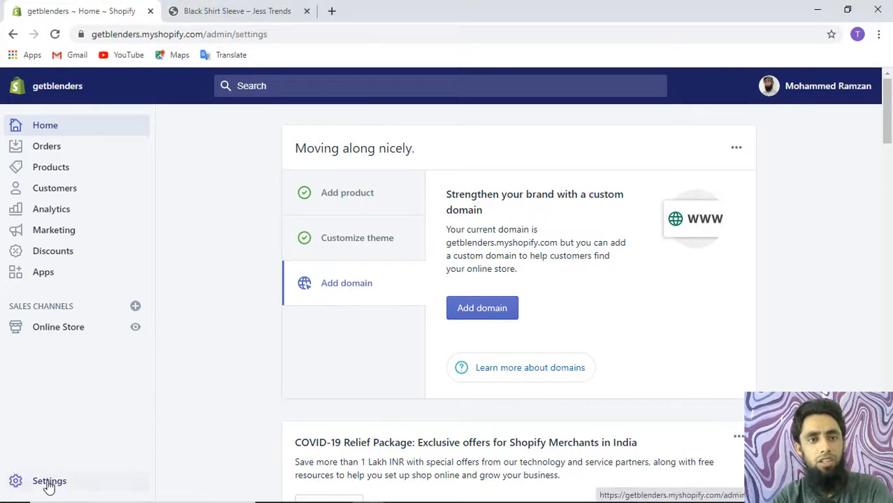
{"action": "left_click", "coordinate": [49, 481]}
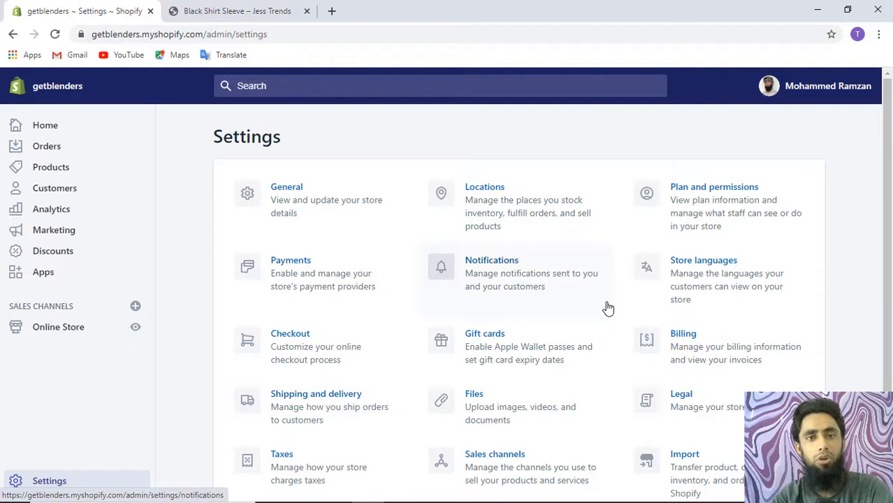
{"action": "mouse_move", "coordinate": [661, 240]}
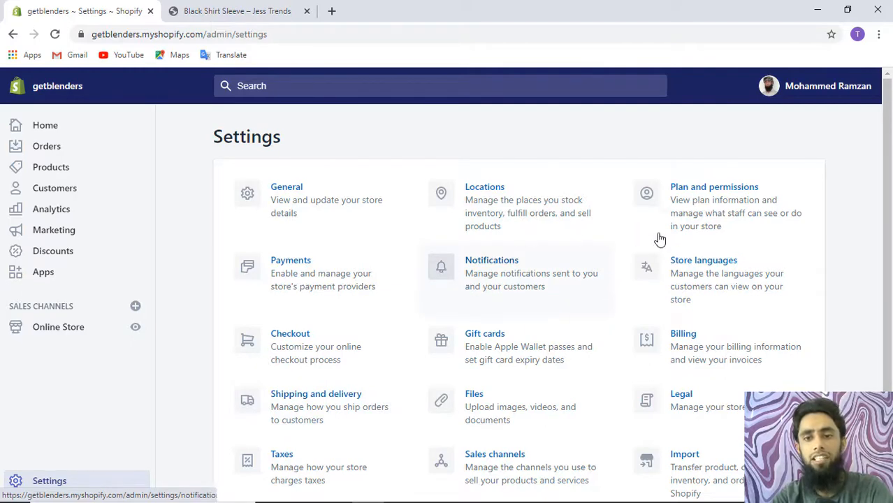
{"action": "mouse_move", "coordinate": [595, 395]}
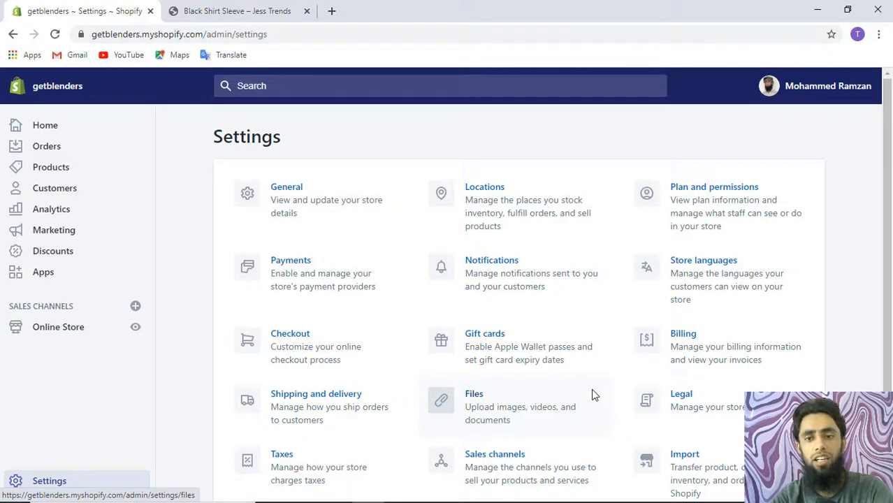
Step: Open Plan and permissions and highlight the Basic Shopify/Monthly plan's Active status
{"action": "left_click", "coordinate": [714, 186]}
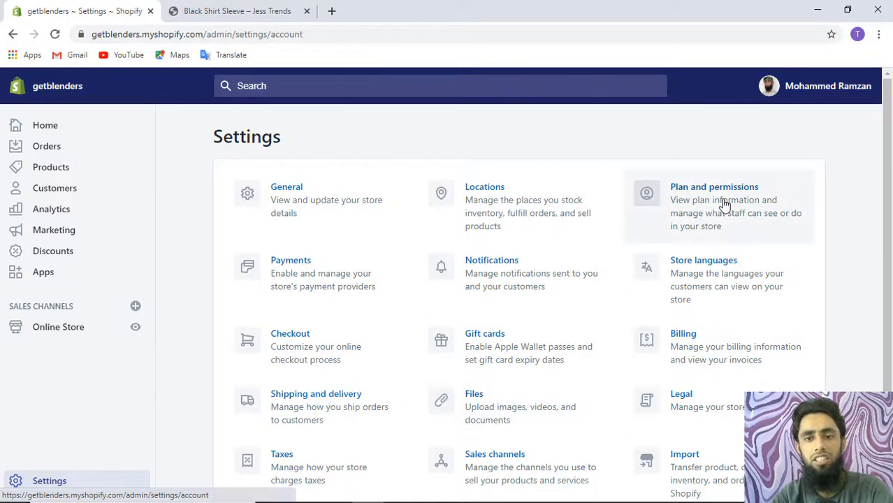
{"action": "left_click", "coordinate": [714, 186]}
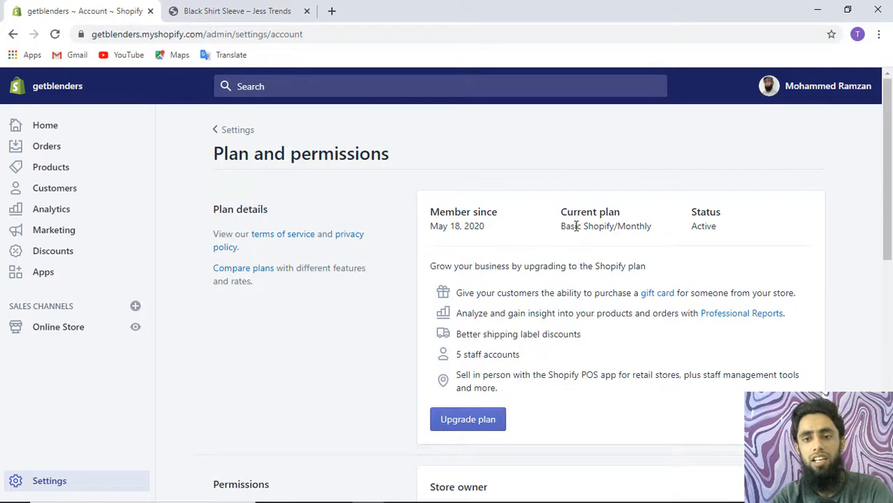
{"action": "mouse_move", "coordinate": [545, 236]}
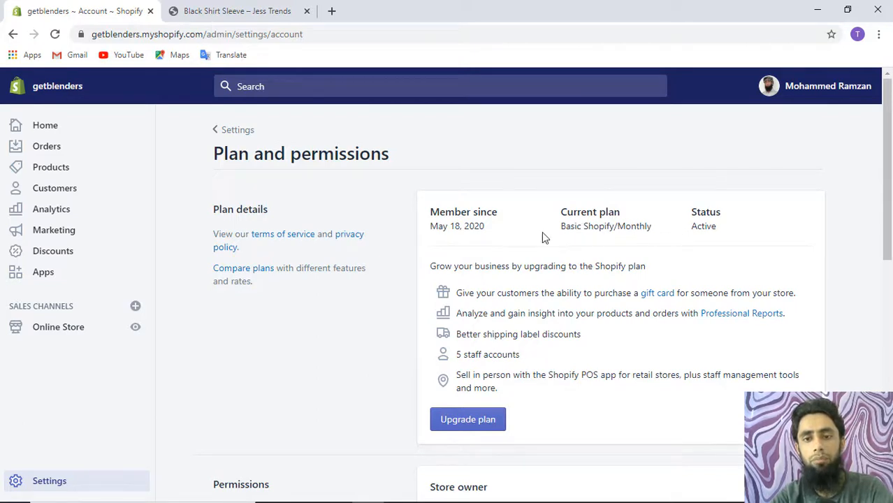
{"action": "double_click", "coordinate": [583, 226]}
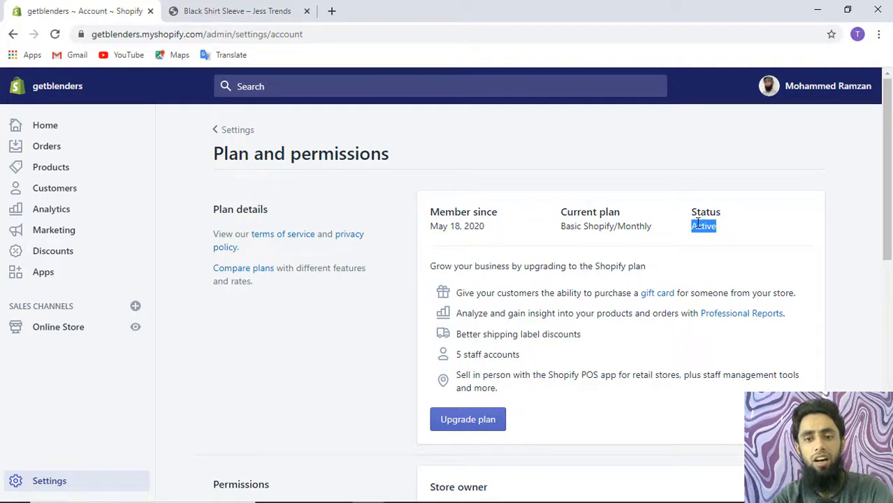
Step: Scroll down to Store status with Pause and build, Pause, and Sell or close
{"action": "scroll", "scroll_direction": "down", "scroll_amount": 3}
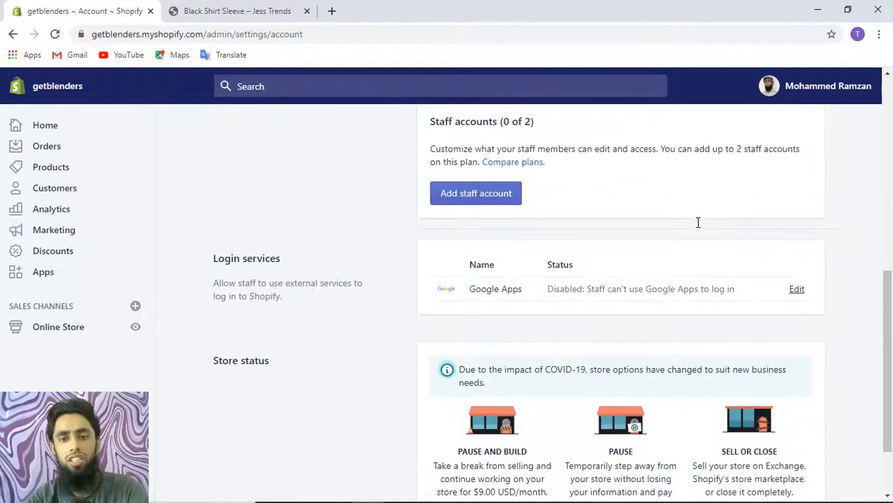
{"action": "scroll", "scroll_direction": "down", "scroll_amount": 3}
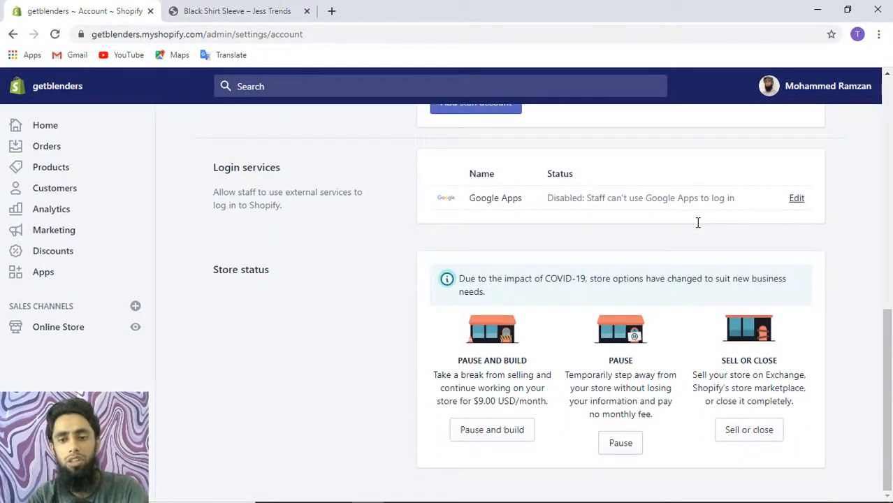
{"action": "mouse_move", "coordinate": [492, 430]}
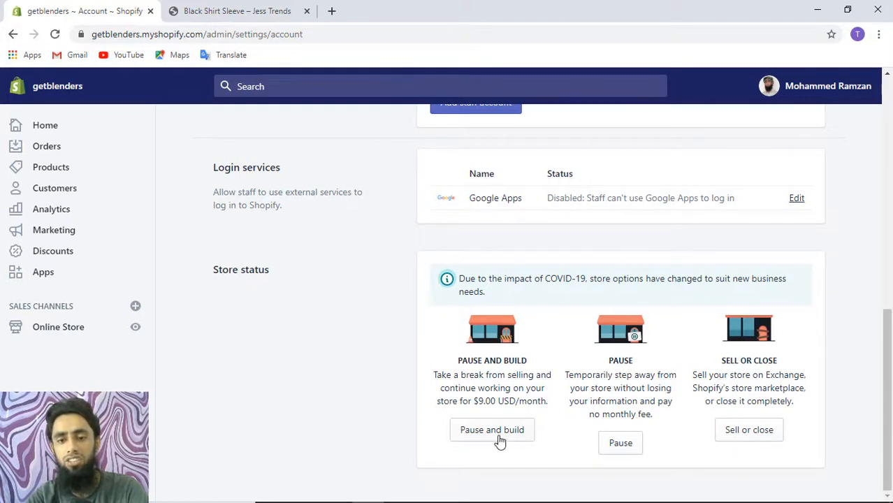
{"action": "mouse_move", "coordinate": [701, 442]}
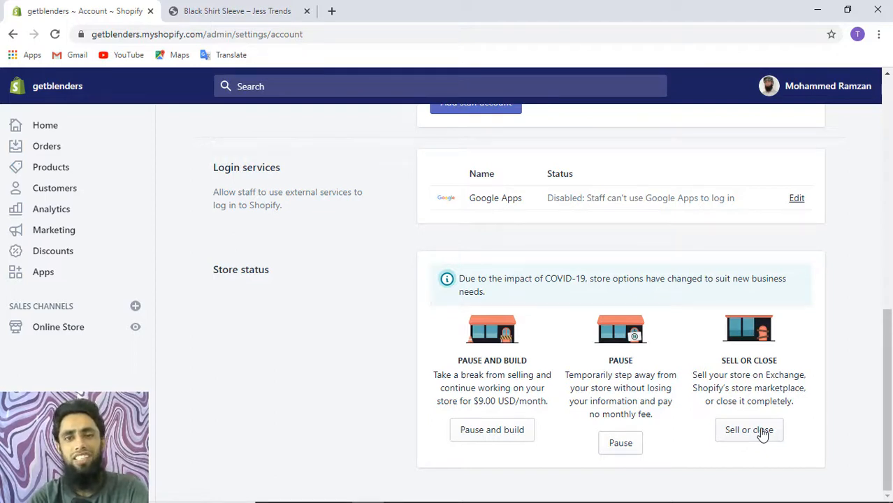
{"action": "mouse_move", "coordinate": [808, 397]}
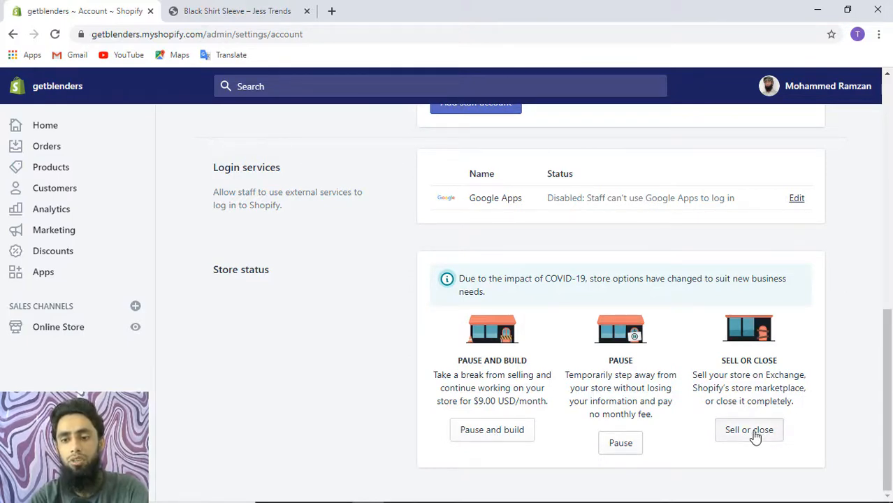
Step: Choose Sell or close, pick Close store, and confirm with the account password
{"action": "left_click", "coordinate": [749, 430]}
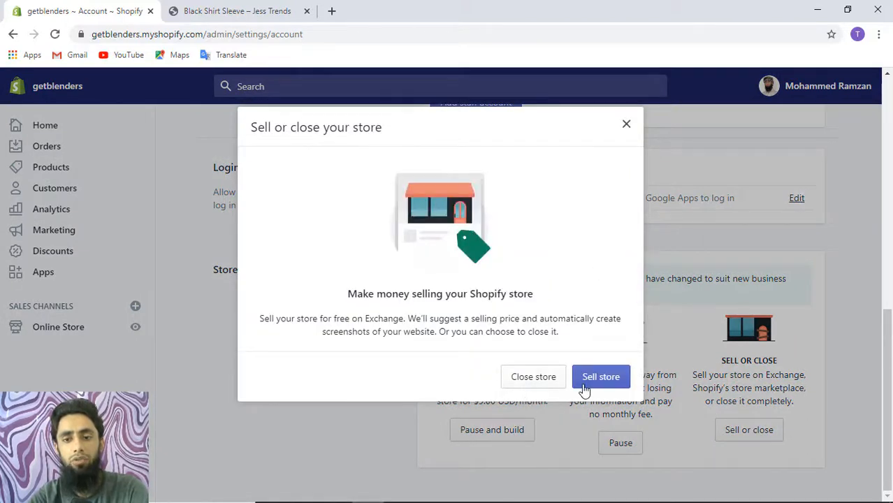
{"action": "mouse_move", "coordinate": [533, 377]}
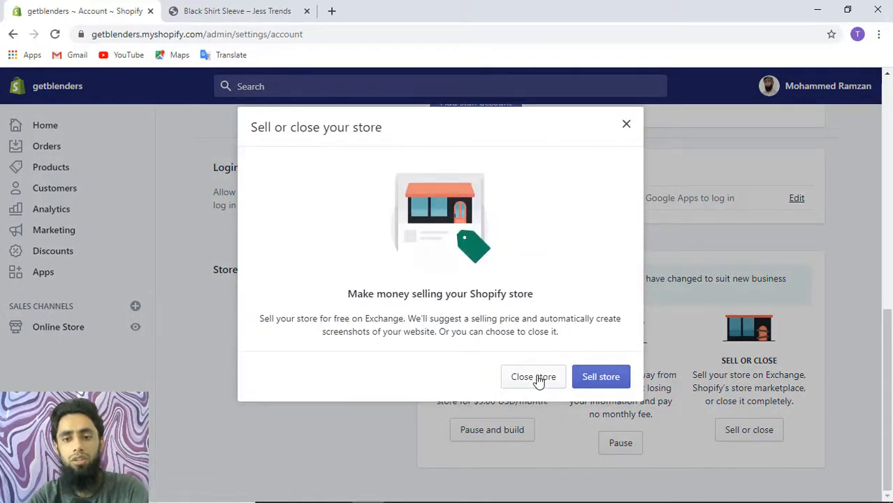
{"action": "left_click", "coordinate": [533, 376]}
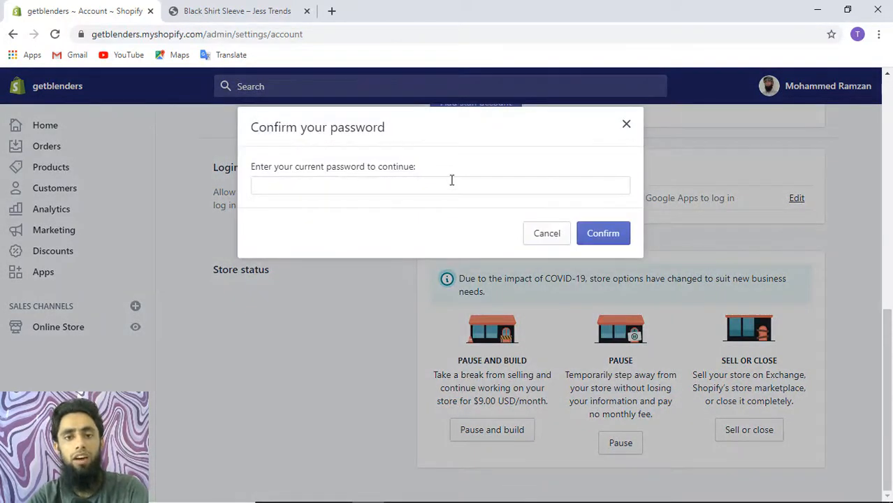
{"action": "type", "text": "password"}
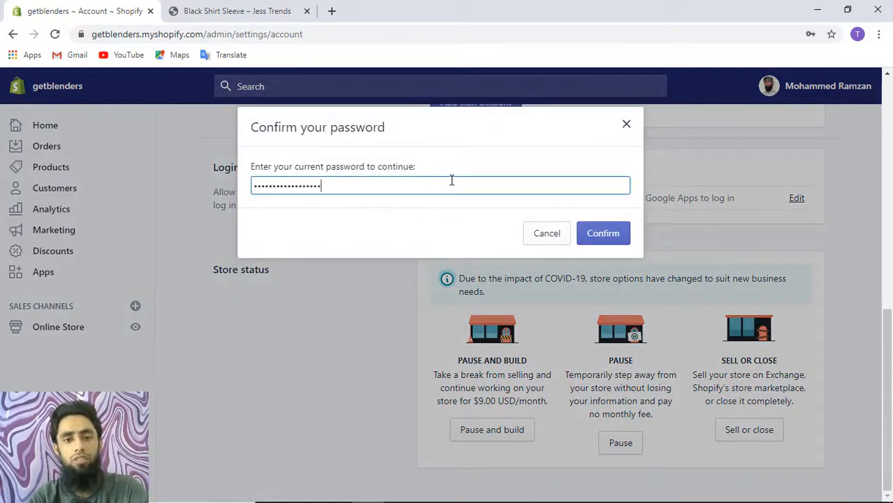
{"action": "mouse_move", "coordinate": [468, 185]}
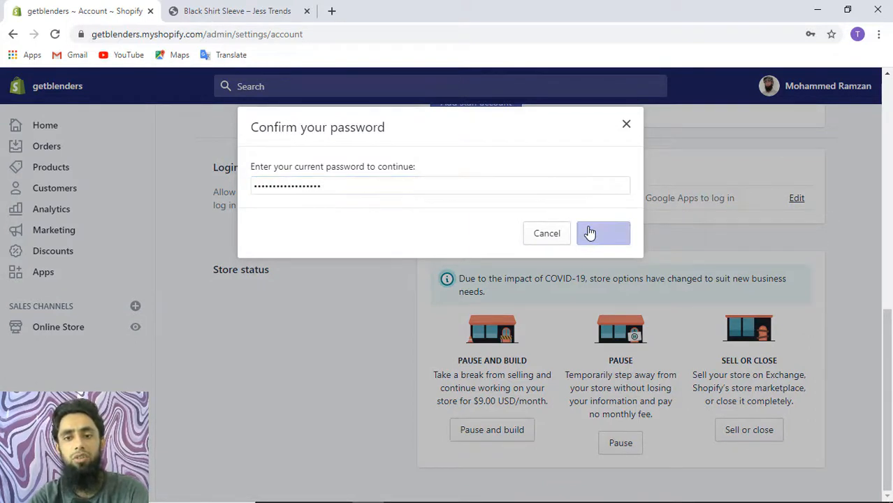
{"action": "left_click", "coordinate": [603, 233]}
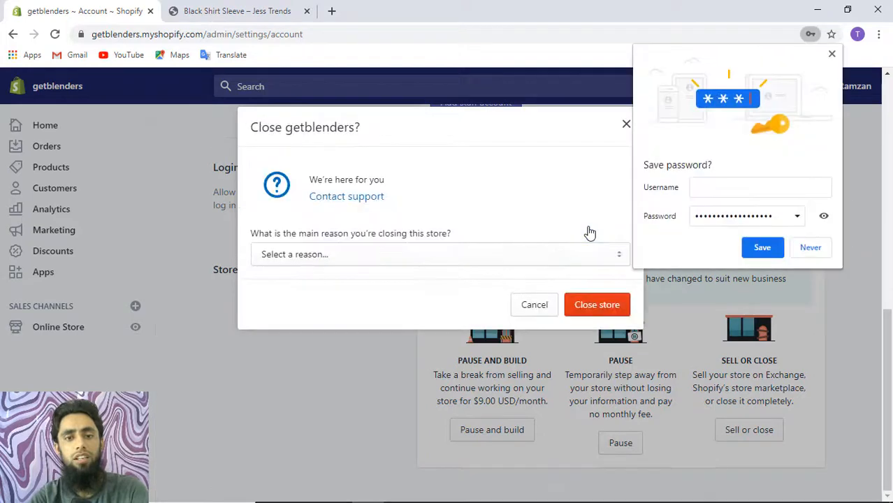
Step: Give 'I was just testing out Shopify' as the reason and confirm closing getblenders
{"action": "left_click", "coordinate": [810, 247]}
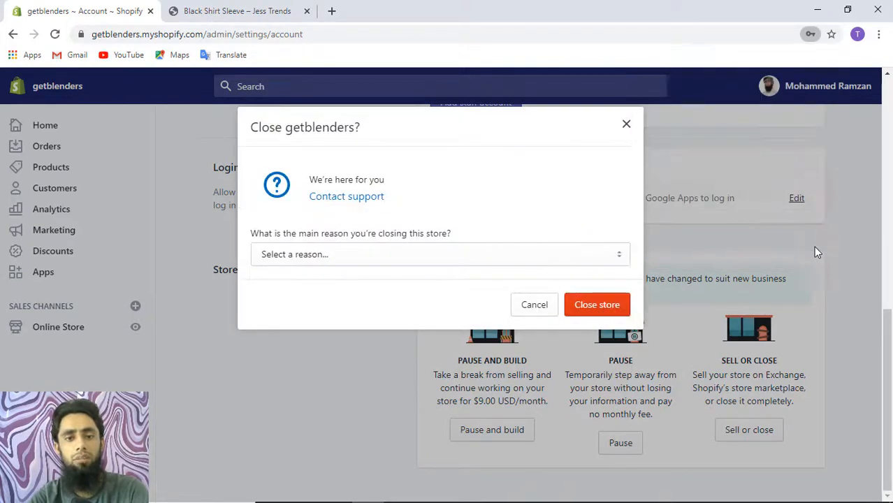
{"action": "left_click", "coordinate": [440, 254]}
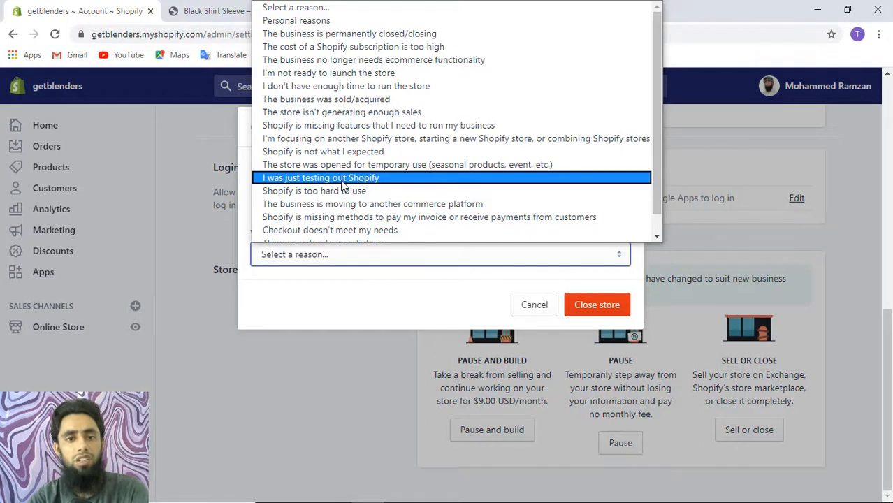
{"action": "left_click", "coordinate": [320, 177]}
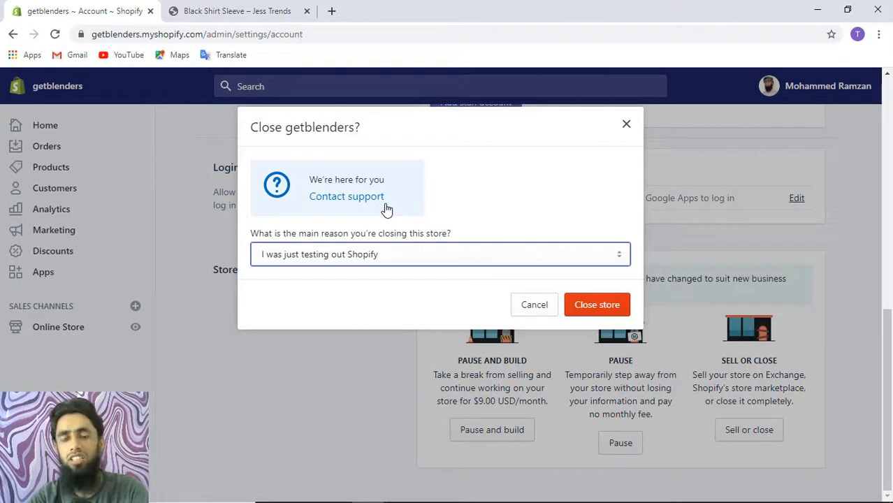
{"action": "mouse_move", "coordinate": [328, 206]}
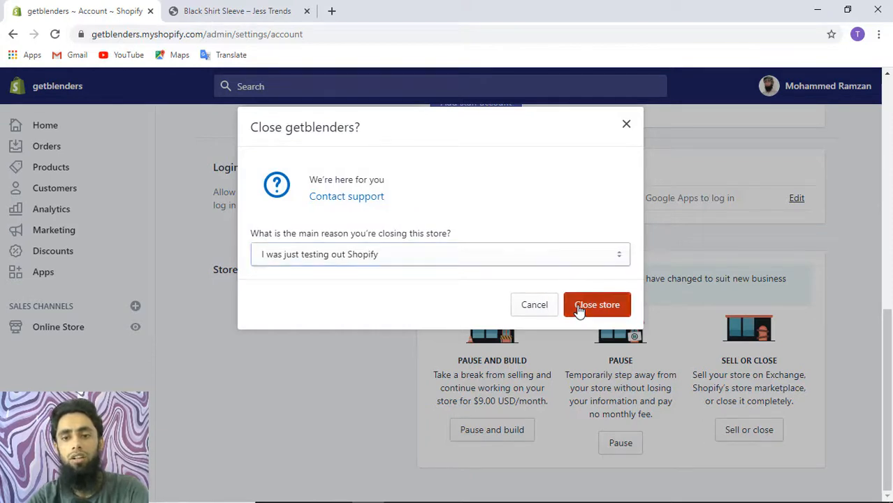
{"action": "left_click", "coordinate": [597, 305]}
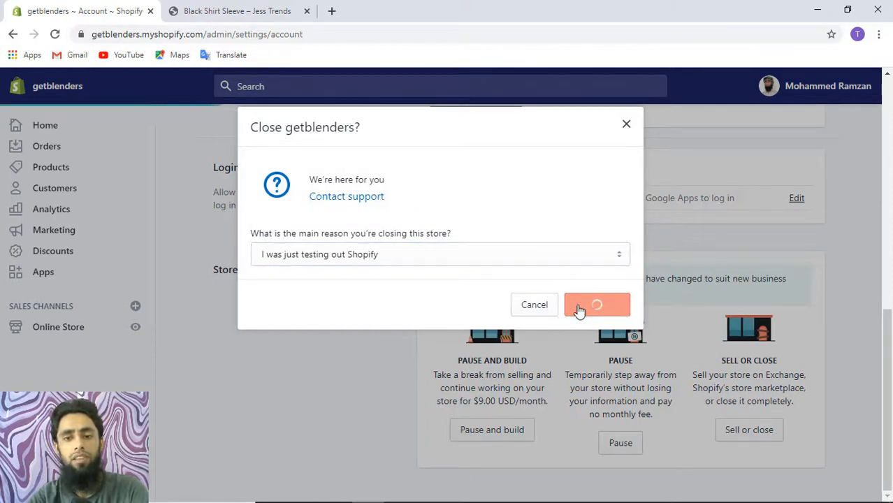
{"action": "left_click", "coordinate": [596, 304]}
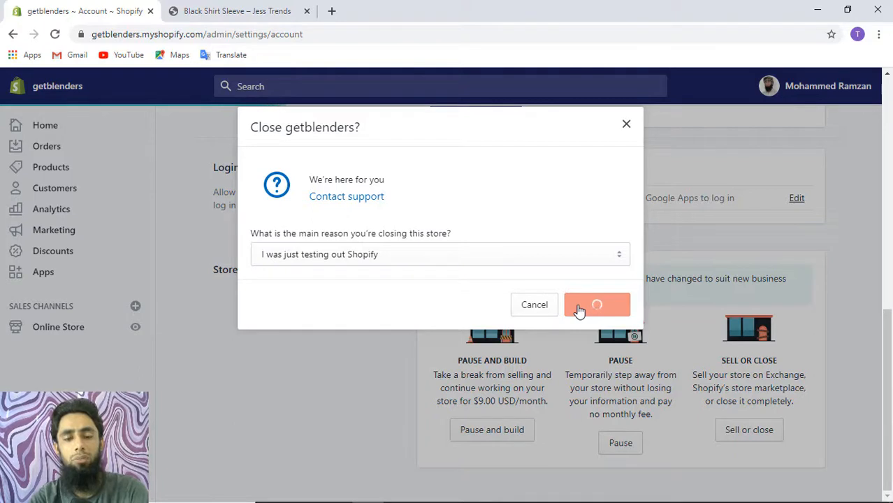
{"action": "left_click", "coordinate": [597, 305]}
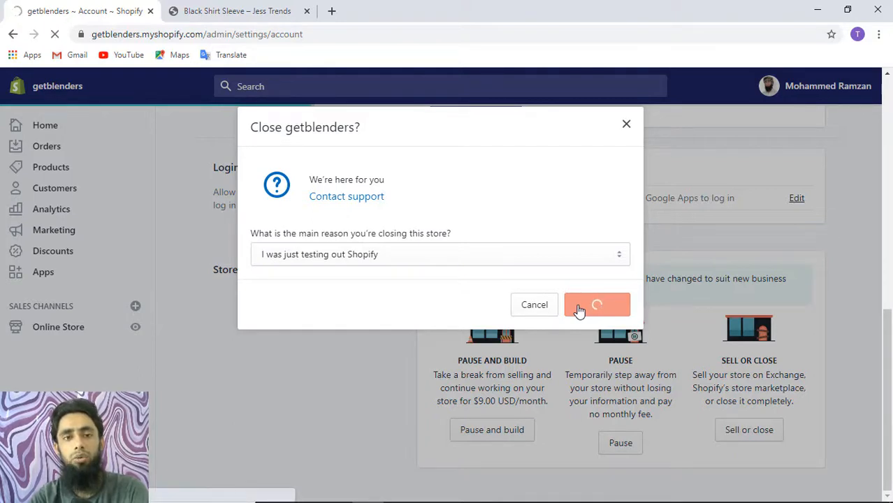
{"action": "left_click", "coordinate": [596, 304]}
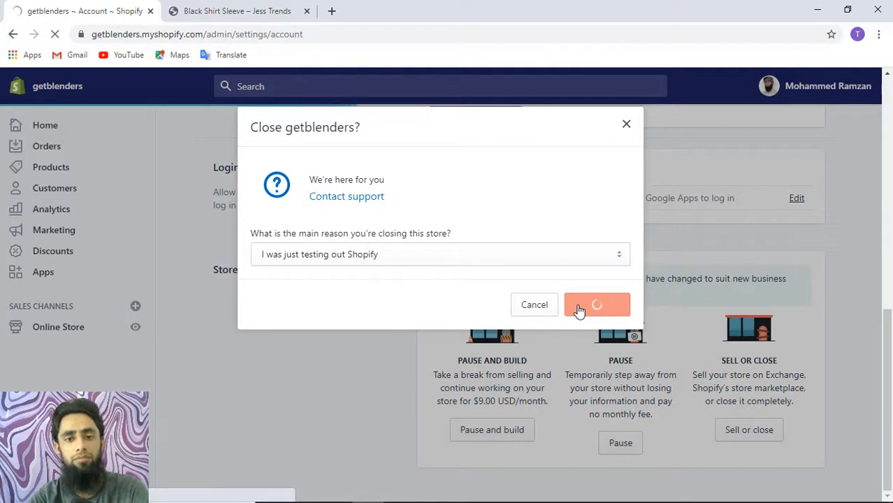
{"action": "left_click", "coordinate": [597, 304]}
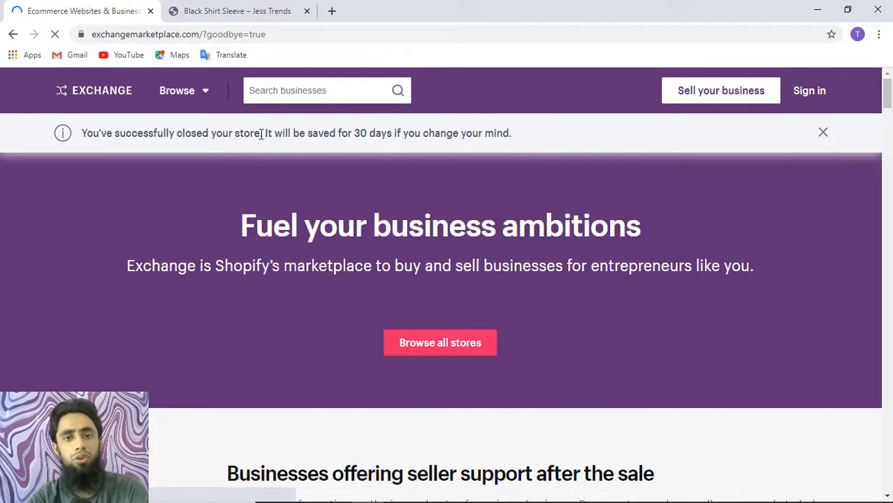
{"action": "mouse_move", "coordinate": [437, 137]}
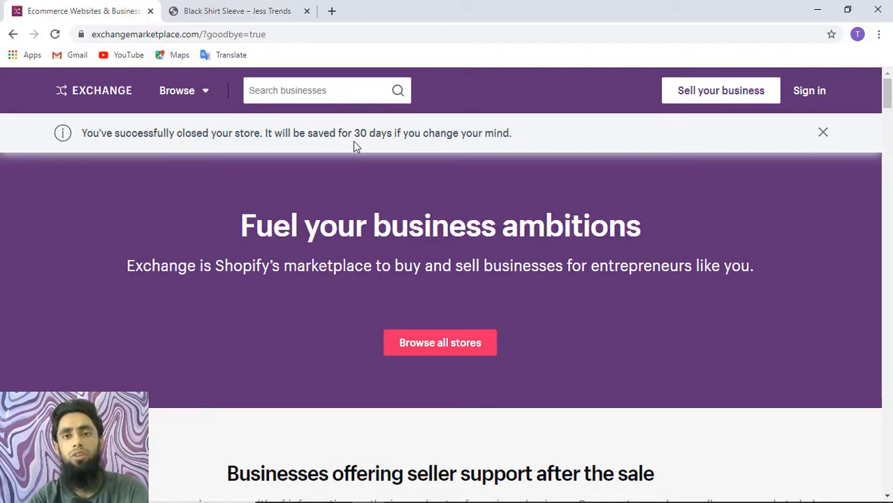
{"action": "mouse_move", "coordinate": [587, 344]}
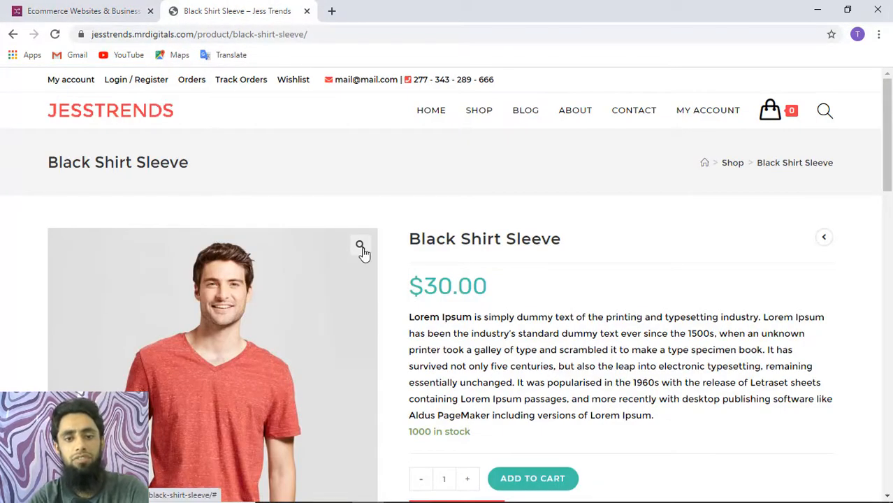
Step: Try paying for the Black Shirt Sleeve by card, review PayPal error 10002, return home
{"action": "scroll", "scroll_direction": "down", "scroll_amount": 3}
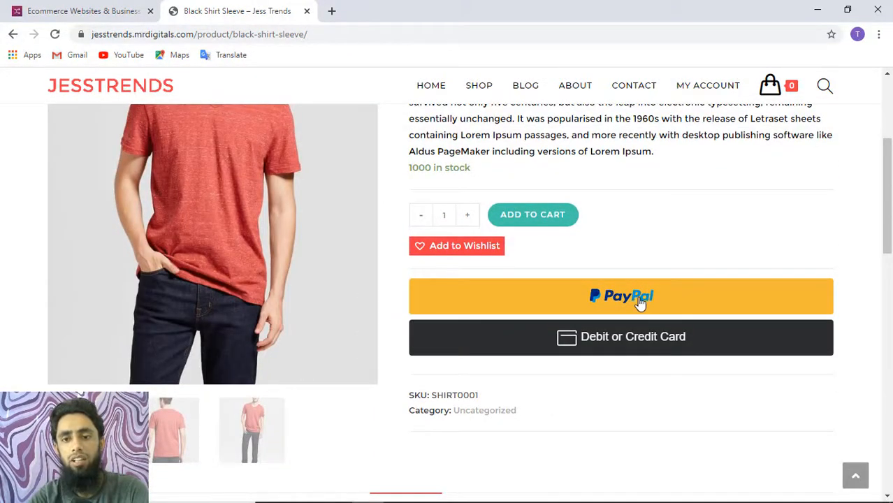
{"action": "mouse_move", "coordinate": [608, 342]}
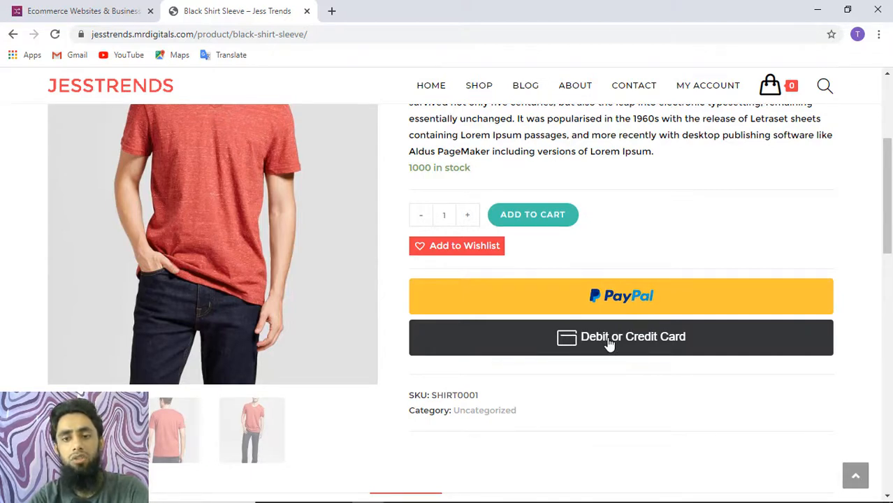
{"action": "left_click", "coordinate": [621, 338]}
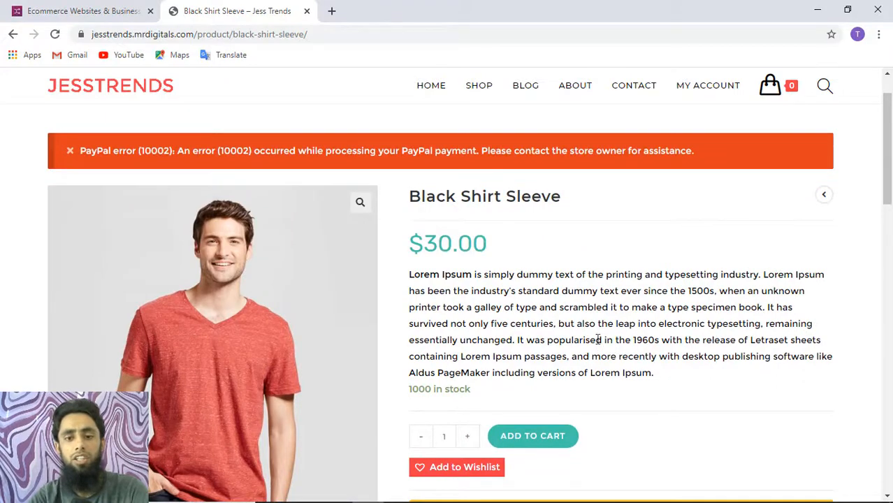
{"action": "scroll", "scroll_direction": "down", "scroll_amount": 3}
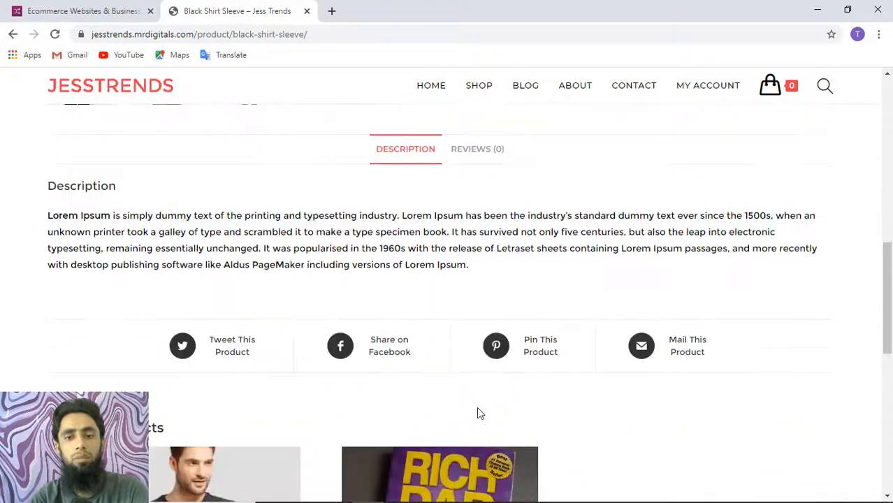
{"action": "scroll", "scroll_direction": "down", "scroll_amount": 3}
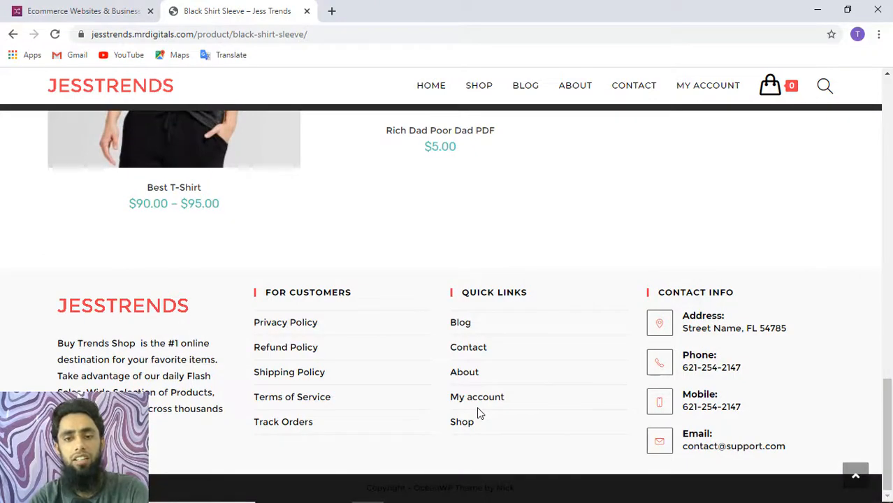
{"action": "scroll", "scroll_direction": "up", "scroll_amount": 3}
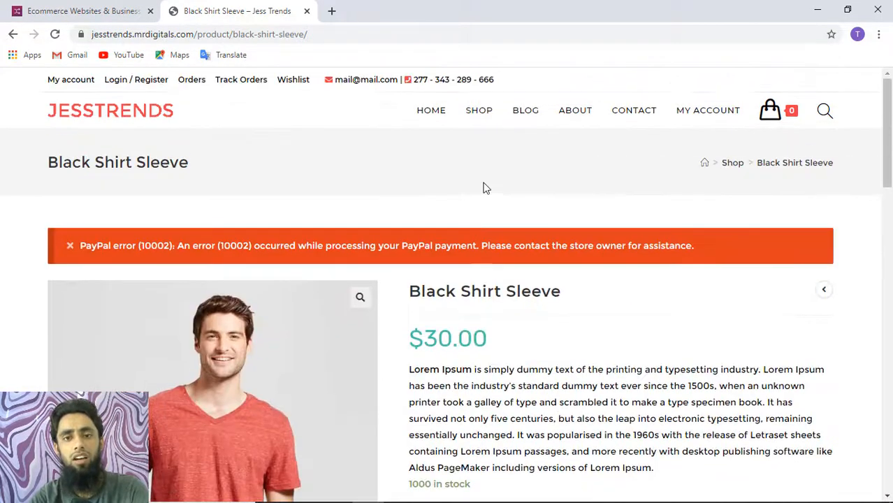
{"action": "left_click", "coordinate": [431, 110]}
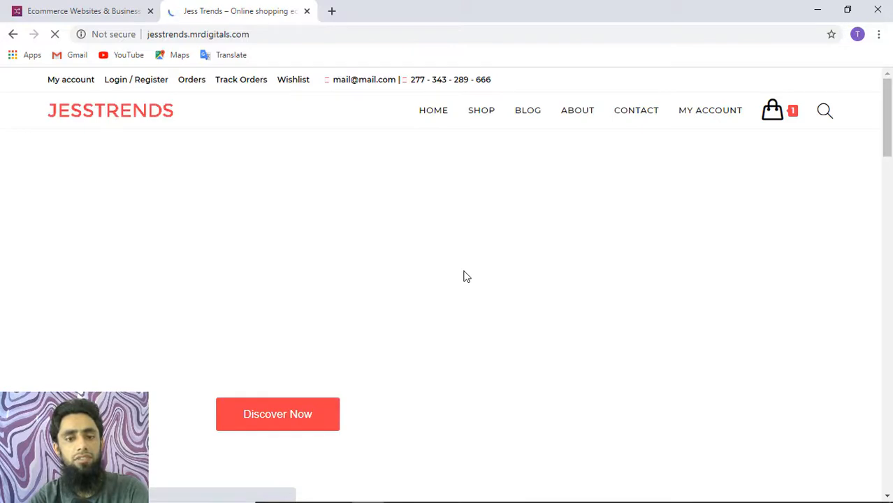
Step: Browse the Jess Trends homepage sections, then go to the Shop product listing
{"action": "scroll", "scroll_direction": "down", "scroll_amount": 3}
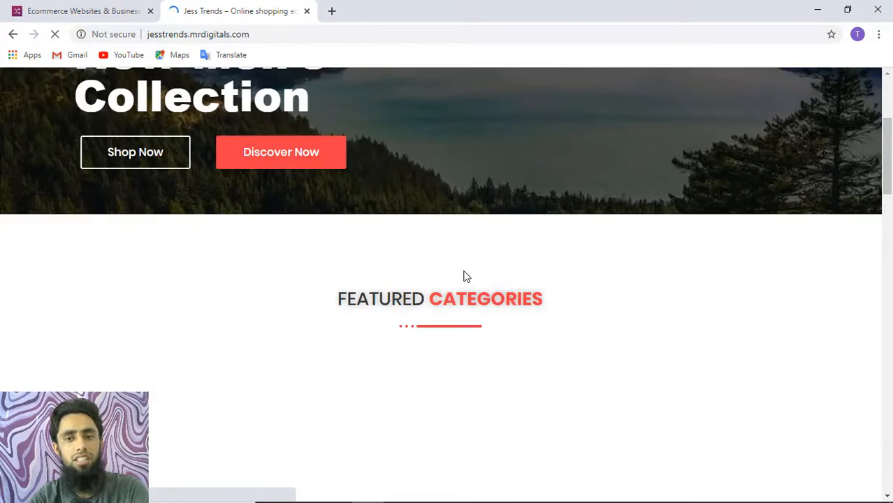
{"action": "scroll", "scroll_direction": "down", "scroll_amount": 3}
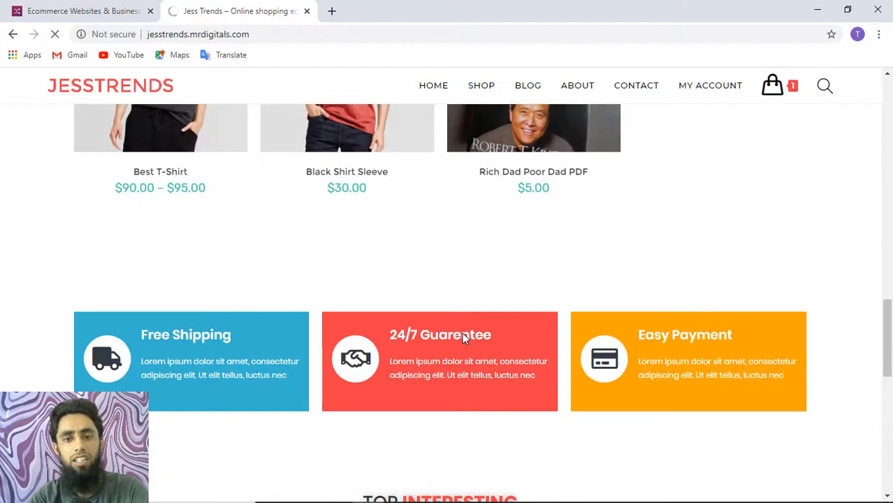
{"action": "scroll", "scroll_direction": "down", "scroll_amount": 3}
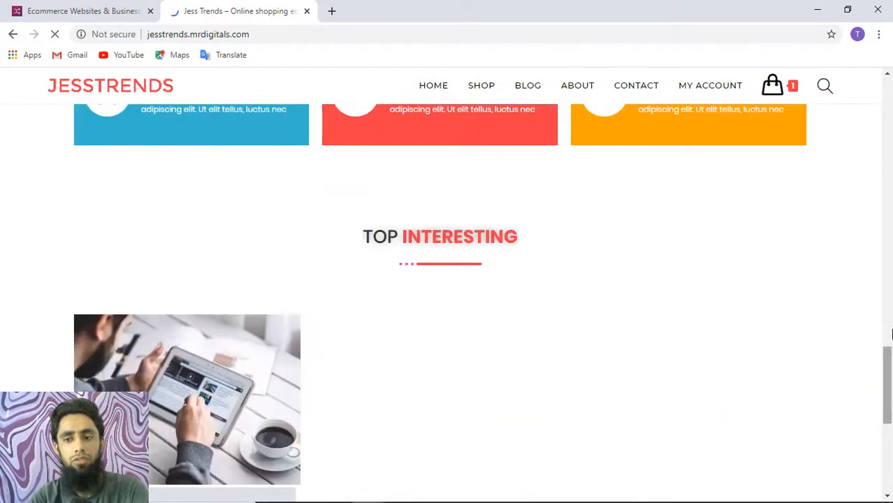
{"action": "left_click", "coordinate": [481, 85]}
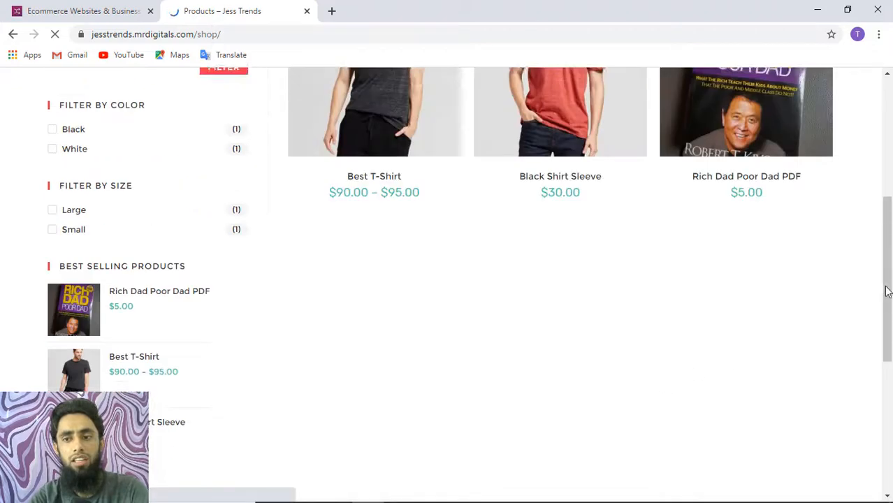
Step: Open the cart page showing Black Shirt Sleeve ×1 at $30.00 and its Cart totals
{"action": "scroll", "scroll_direction": "up", "scroll_amount": 3}
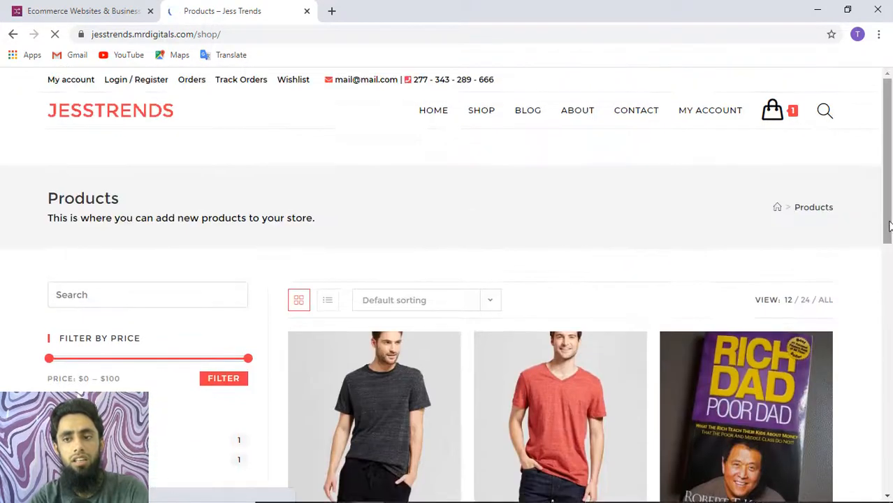
{"action": "left_click", "coordinate": [774, 110]}
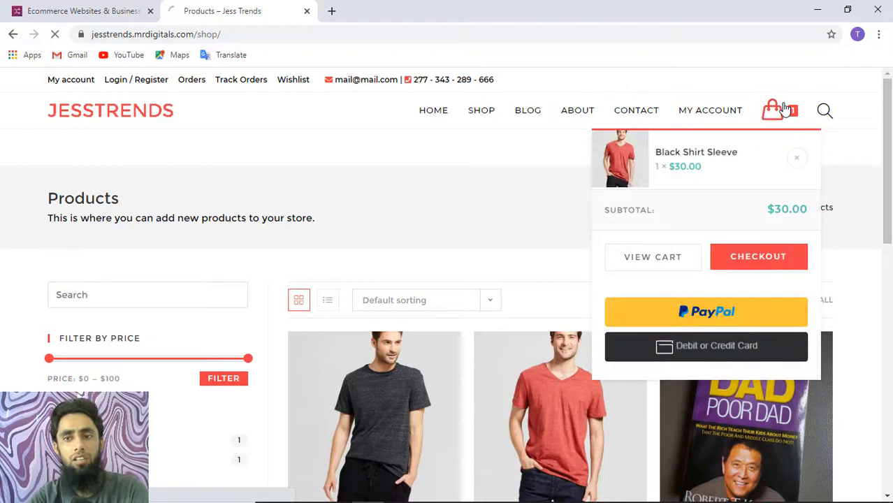
{"action": "left_click", "coordinate": [652, 257]}
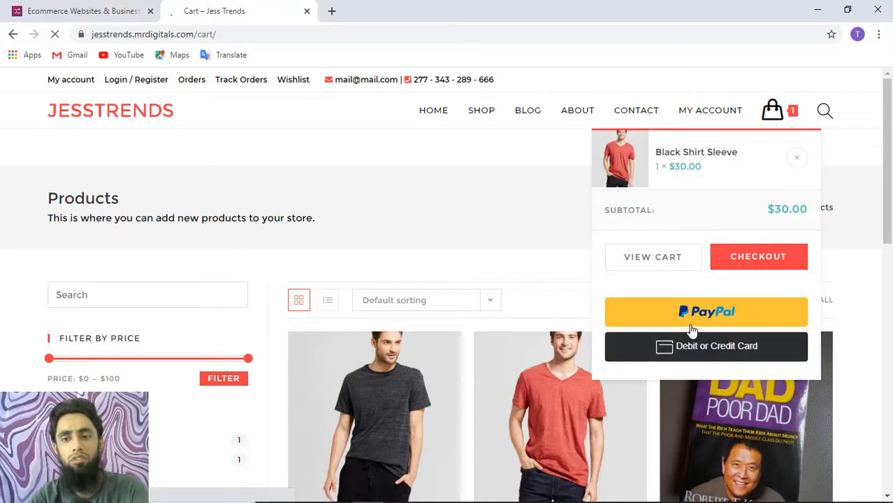
{"action": "left_click", "coordinate": [653, 257]}
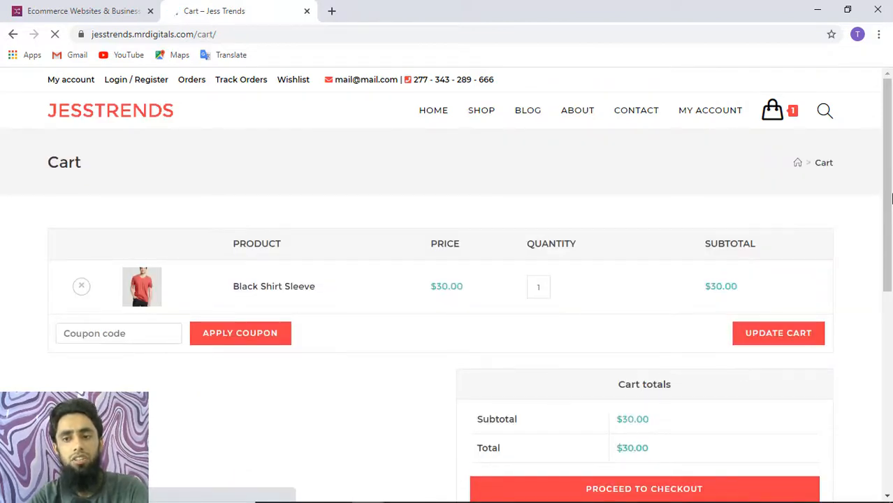
{"action": "scroll", "scroll_direction": "down", "scroll_amount": 3}
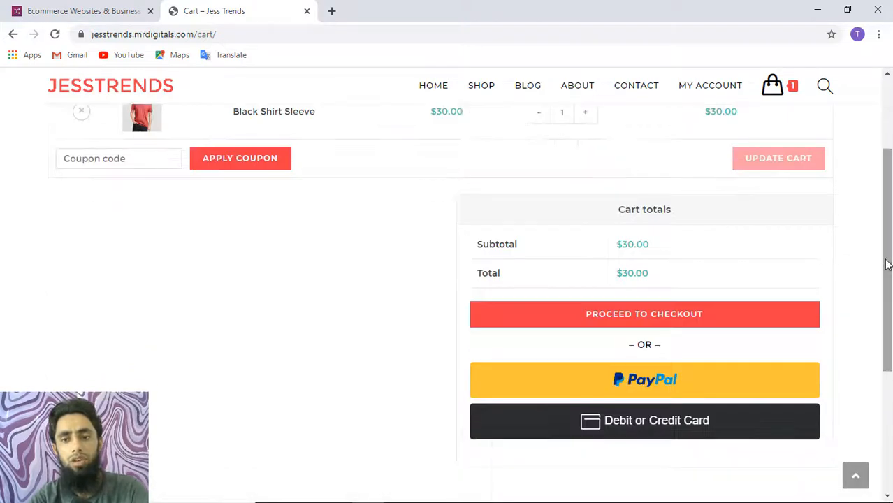
{"action": "left_click", "coordinate": [644, 314]}
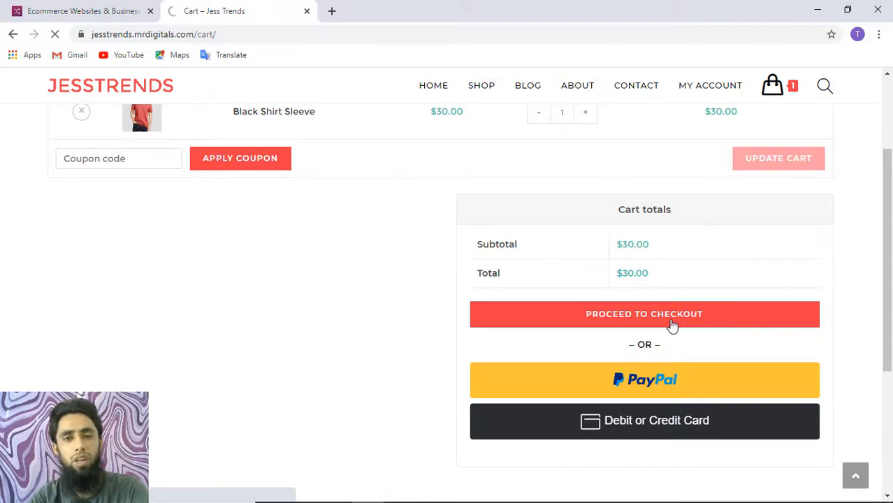
Step: Proceed to checkout and review billing details and the $30.00 order's PayPal and card options
{"action": "left_click", "coordinate": [644, 314]}
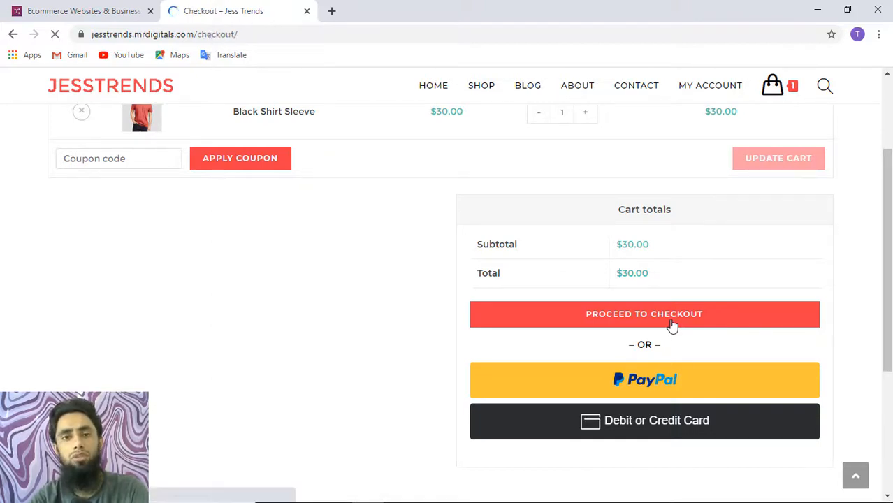
{"action": "left_click", "coordinate": [644, 314]}
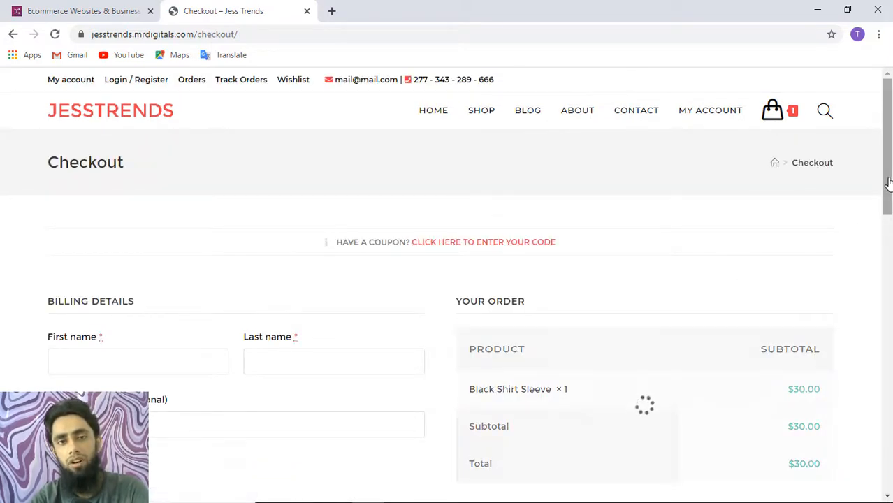
{"action": "scroll", "scroll_direction": "down", "scroll_amount": 3}
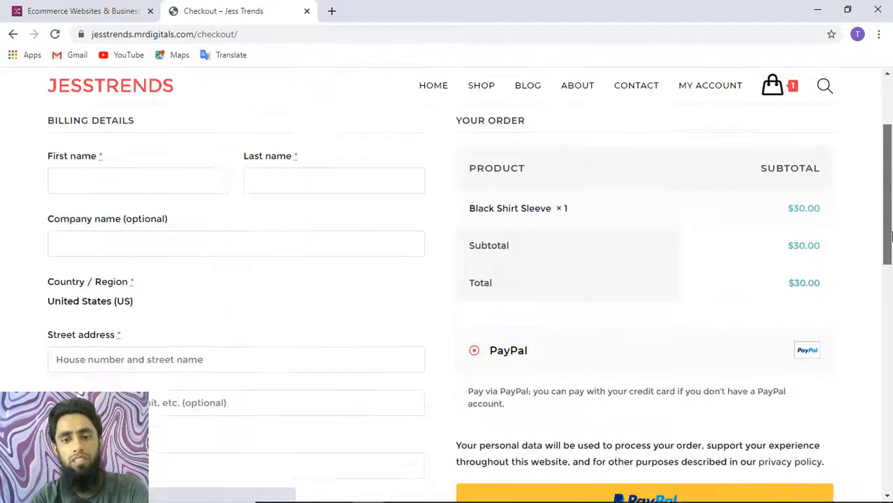
{"action": "scroll", "scroll_direction": "down", "scroll_amount": 3}
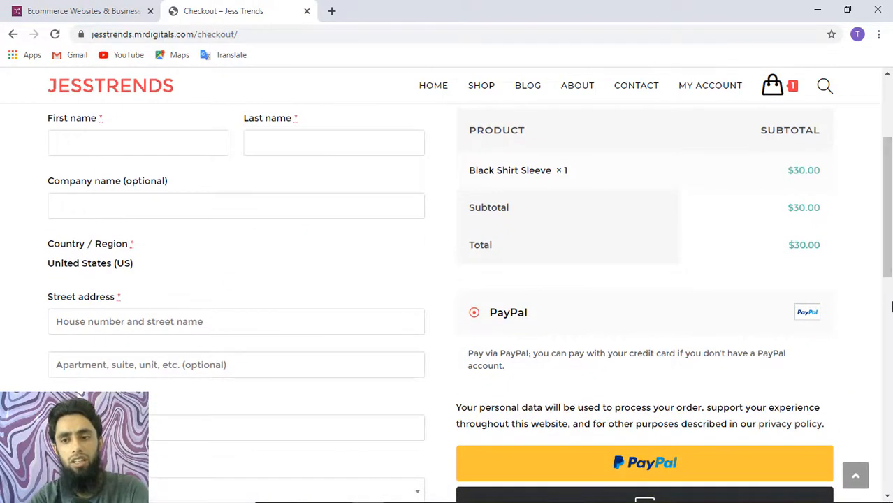
{"action": "scroll", "scroll_direction": "down", "scroll_amount": 3}
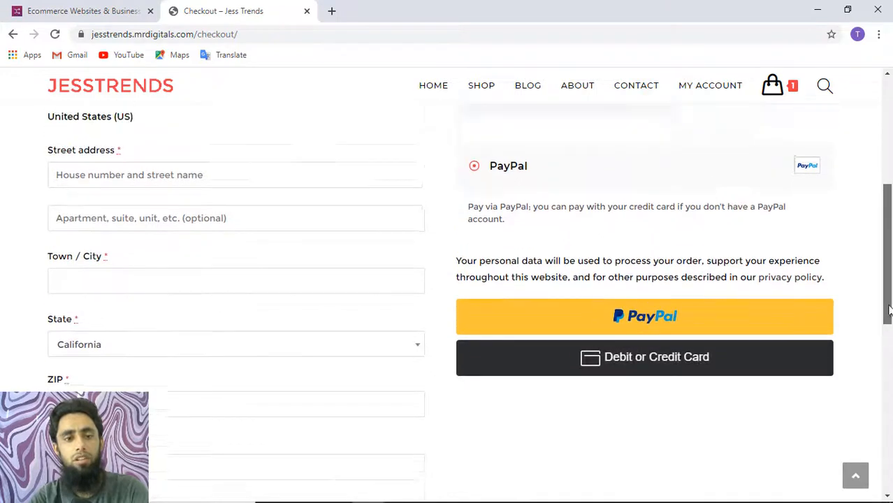
{"action": "scroll", "scroll_direction": "up", "scroll_amount": 3}
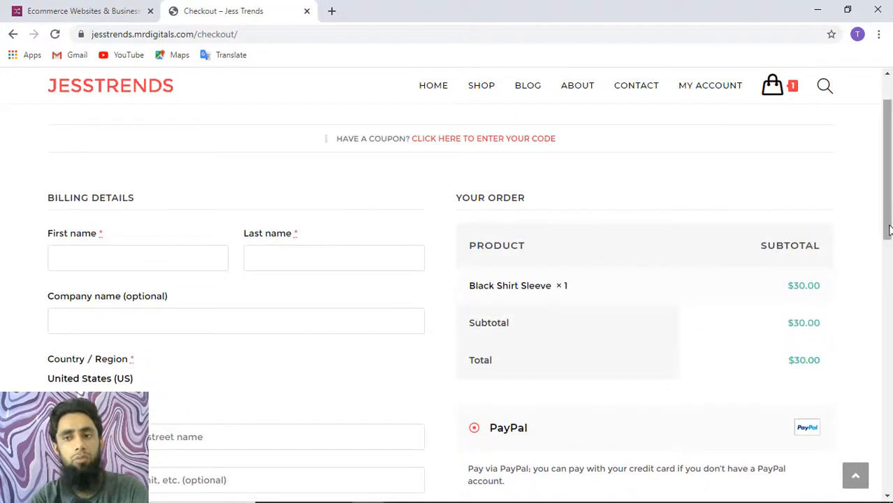